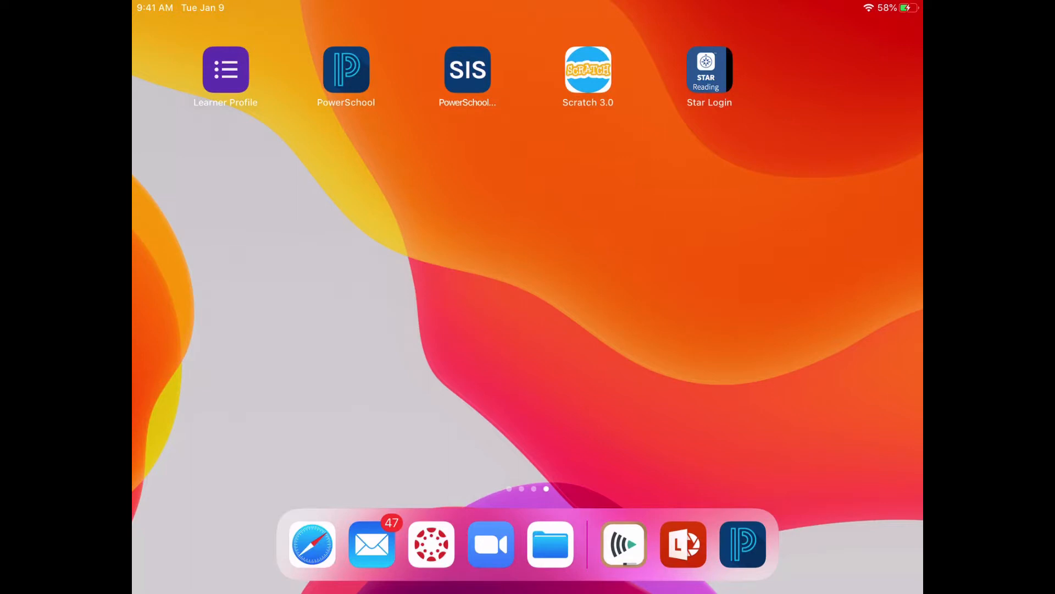
Launch the PowerSchool app from the iPad Home Screen.
{"action": "left_click", "coordinate": [346, 71]}
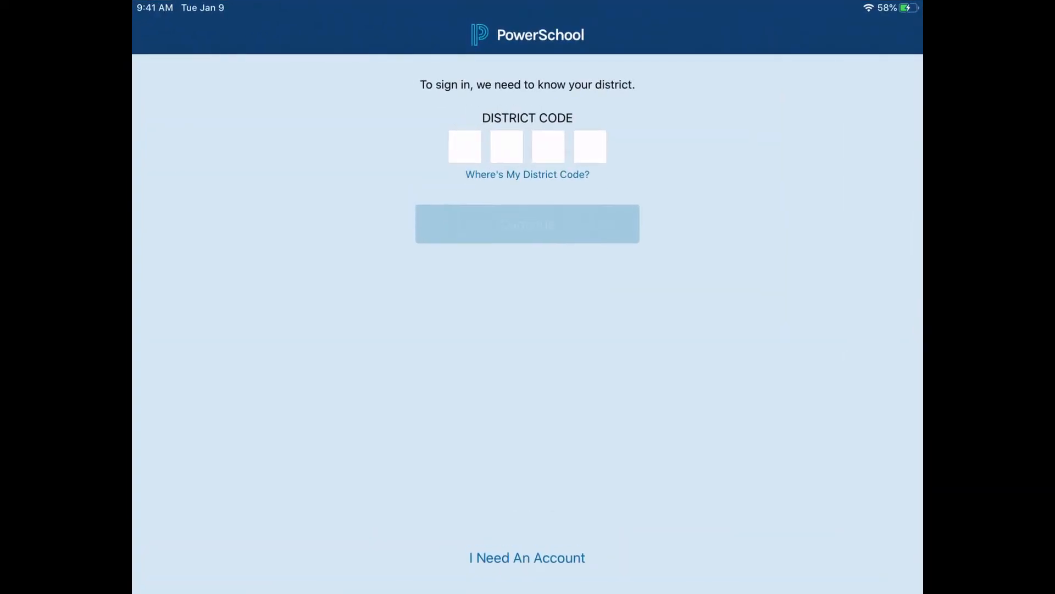
Enter district code MDBM and continue to Pattonville School District sign-in.
{"action": "left_click", "coordinate": [465, 146]}
{"action": "type", "text": "MDBM"}
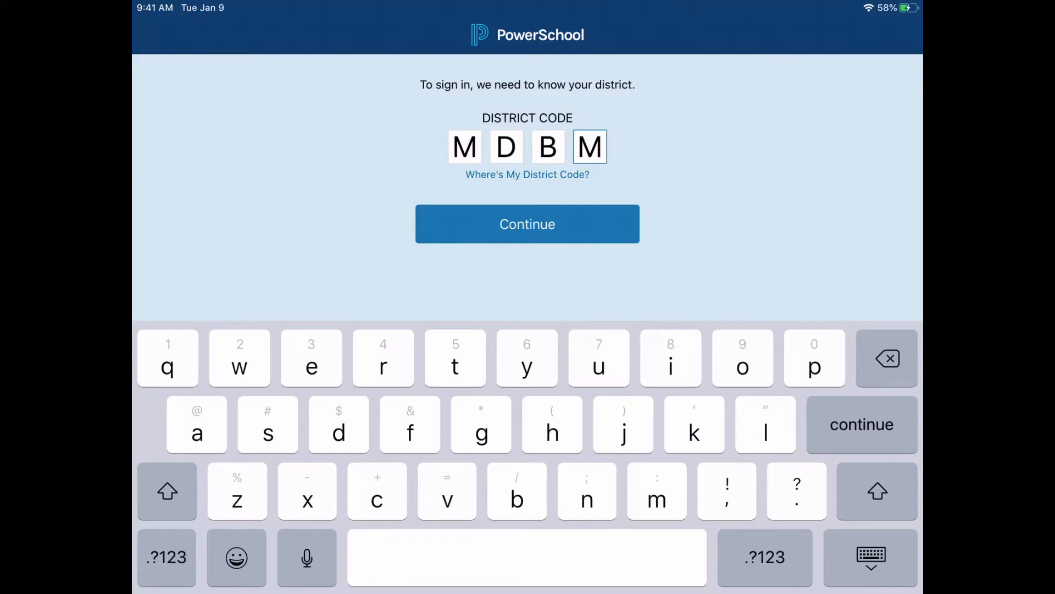
{"action": "left_click", "coordinate": [527, 224]}
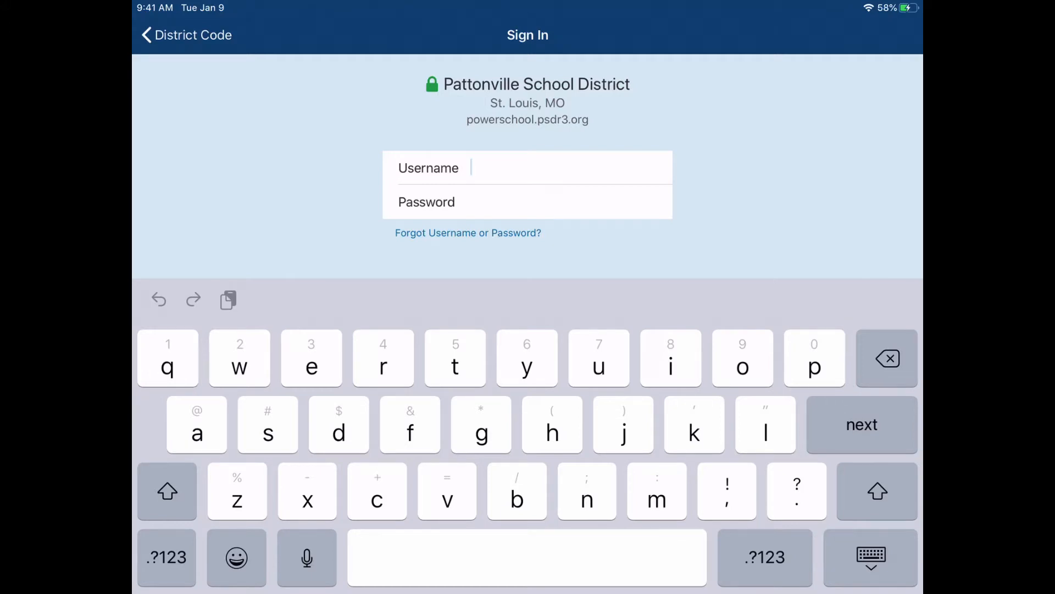
{"action": "type", "text": "piratep02"}
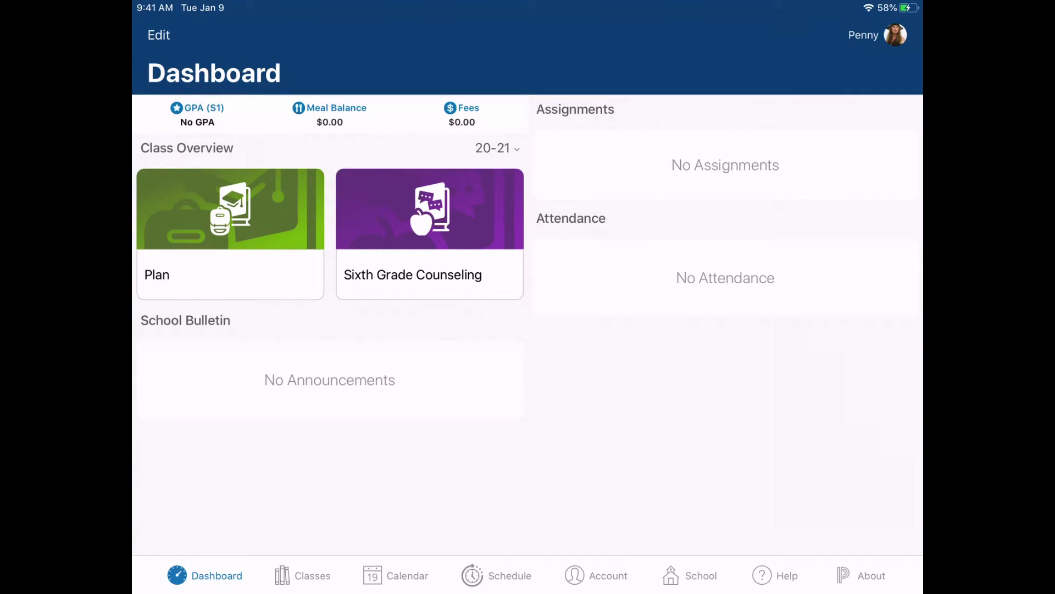
View the Classes grade grid, then the Account push notification settings.
{"action": "left_click", "coordinate": [304, 575]}
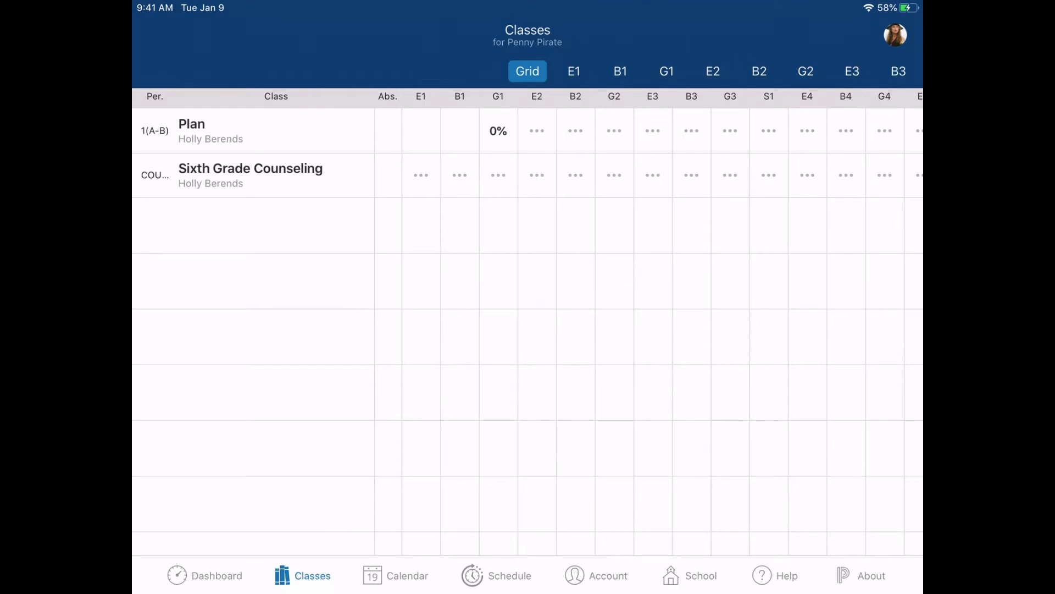
{"action": "left_click", "coordinate": [495, 576]}
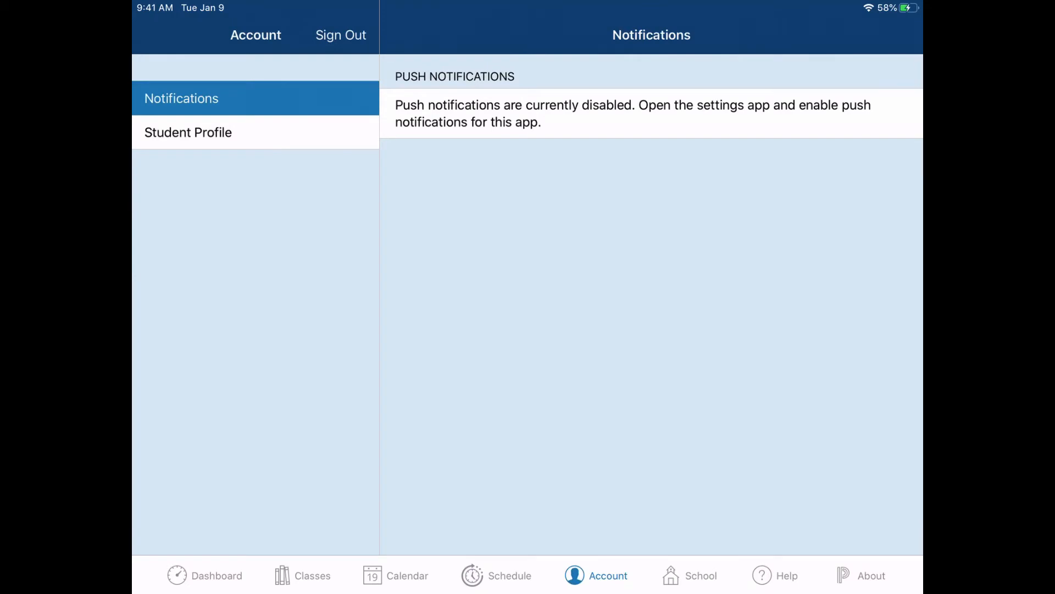
View the Student Profile, then open the Pattonville PowerSchool SIS web sign-in page.
{"action": "left_click", "coordinate": [187, 132]}
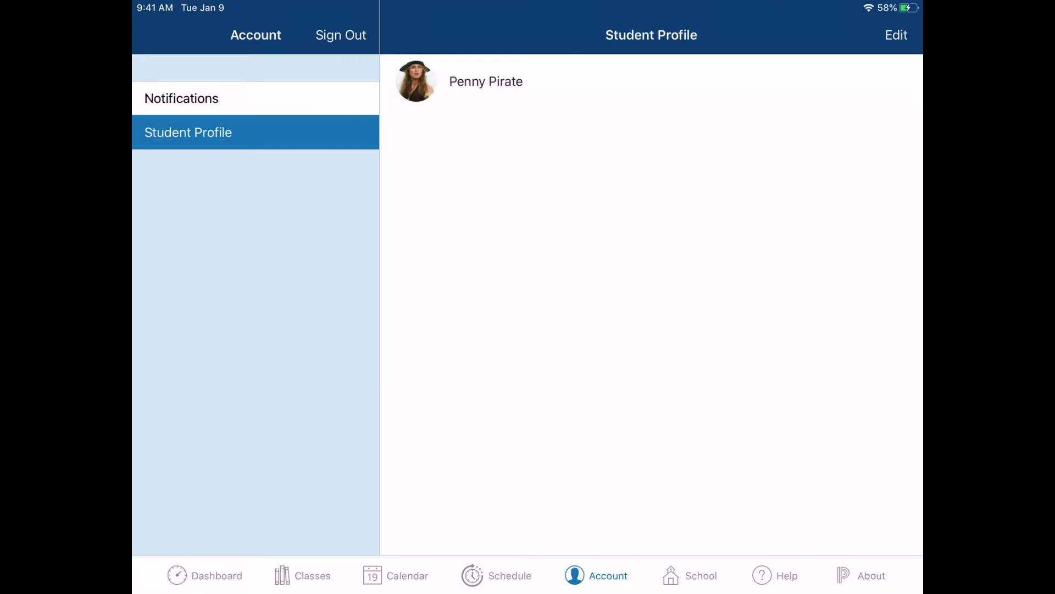
{"action": "left_click", "coordinate": [181, 99]}
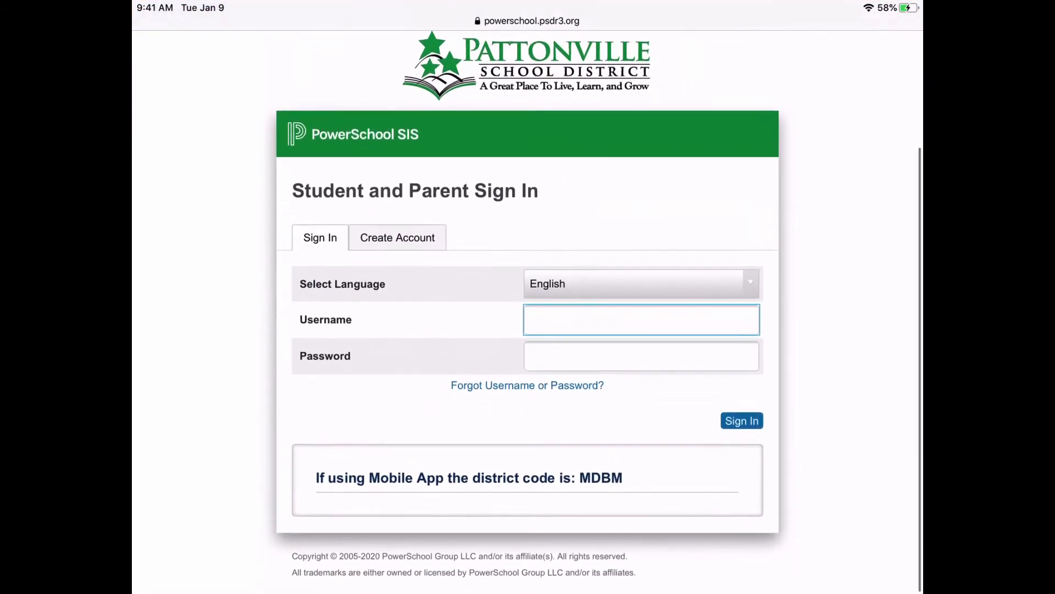
Sign in to the SIS web portal with the student username and password.
{"action": "left_click", "coordinate": [641, 319]}
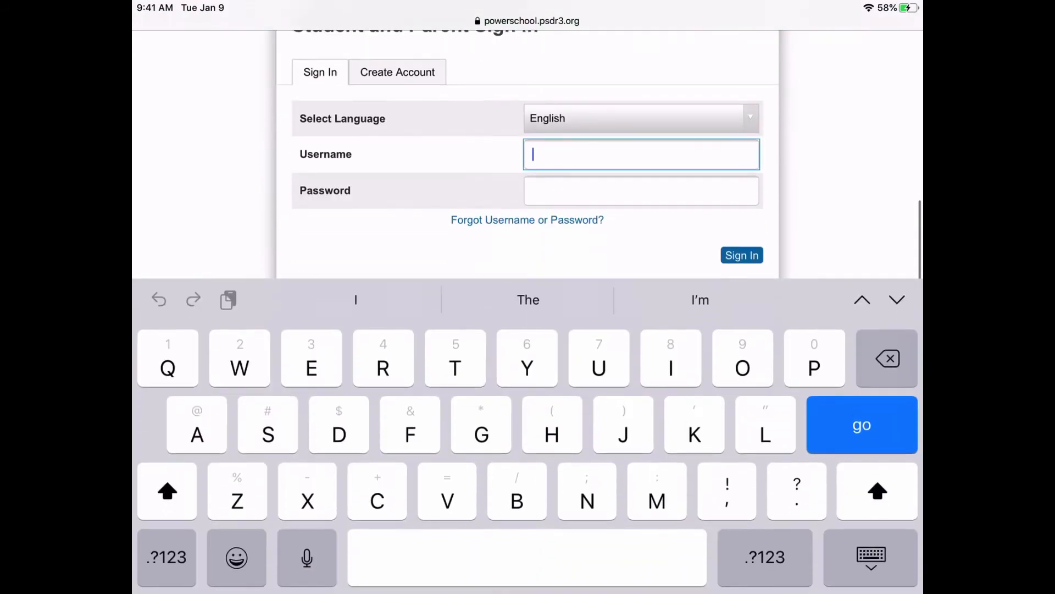
{"action": "left_click", "coordinate": [742, 255]}
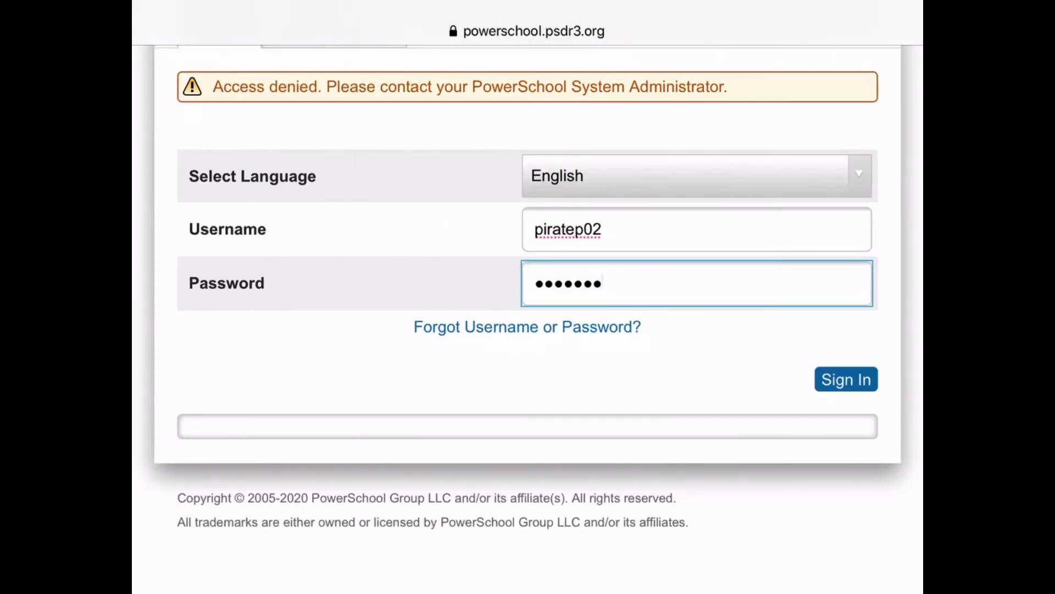
{"action": "left_click", "coordinate": [845, 379]}
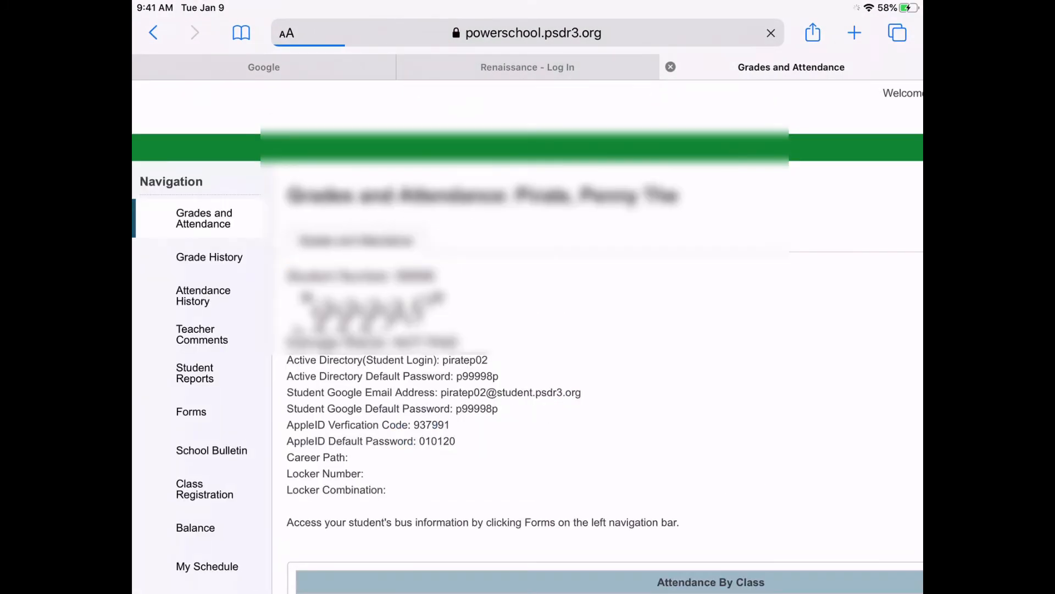
Check the My Schedule week view, then open Pearson Courses in a new tab.
{"action": "scroll", "scroll_direction": "down", "scroll_amount": 3}
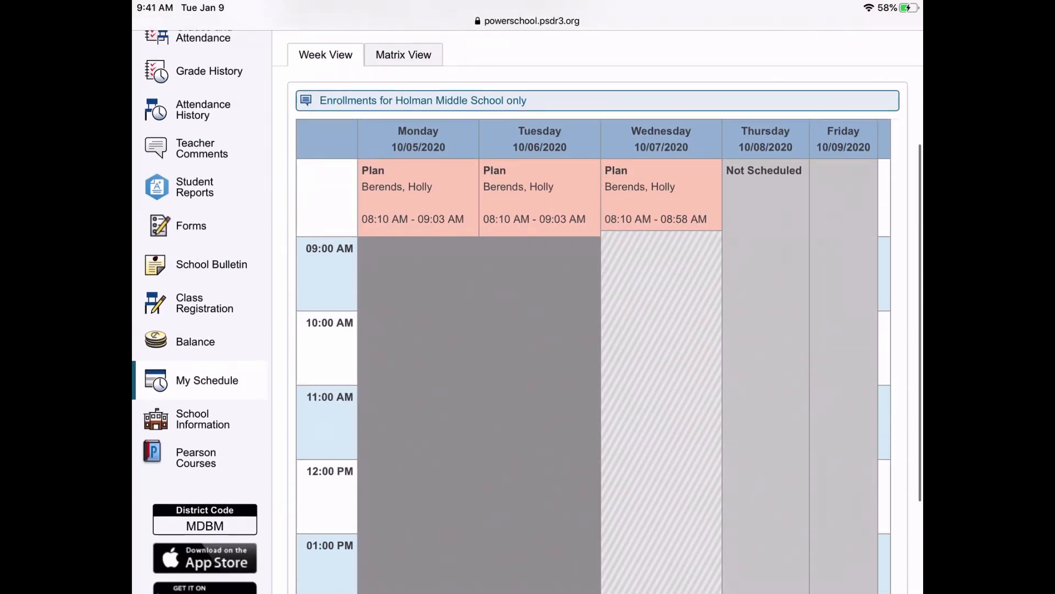
{"action": "scroll", "scroll_direction": "down", "scroll_amount": 3}
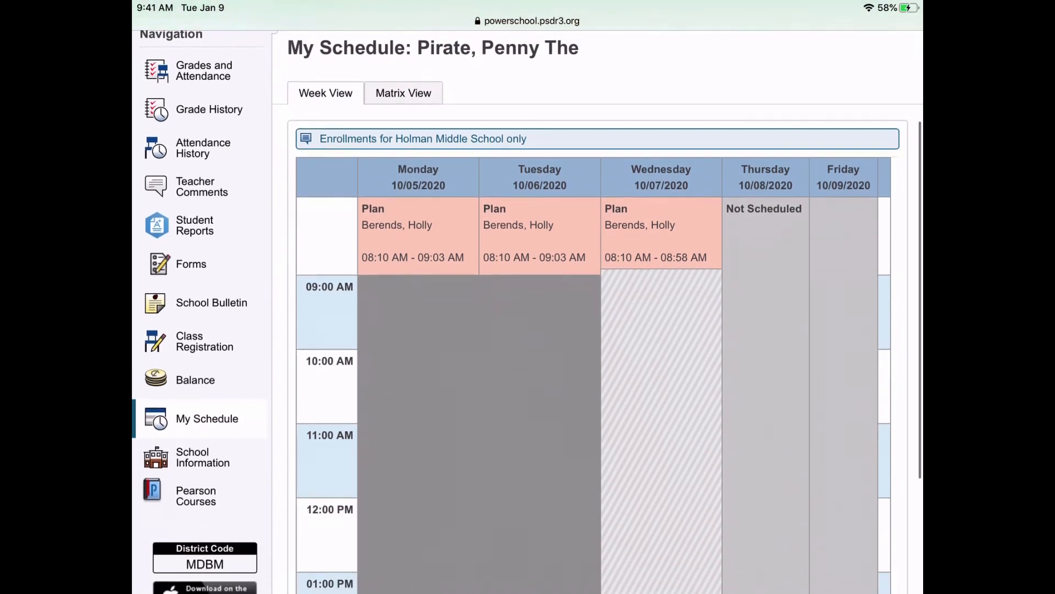
{"action": "scroll", "scroll_direction": "down", "scroll_amount": 3}
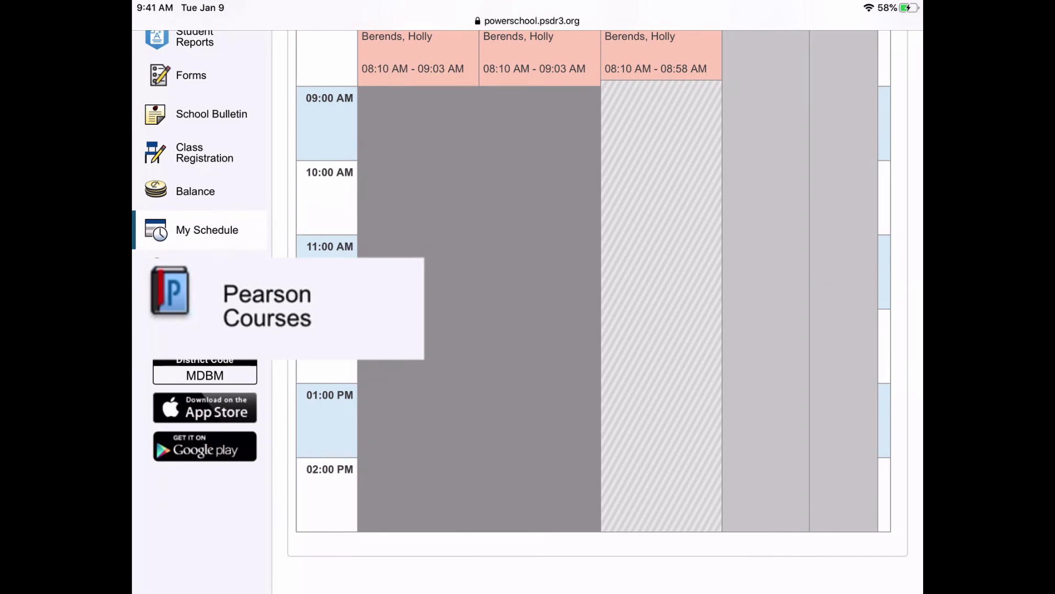
{"action": "left_click", "coordinate": [266, 307]}
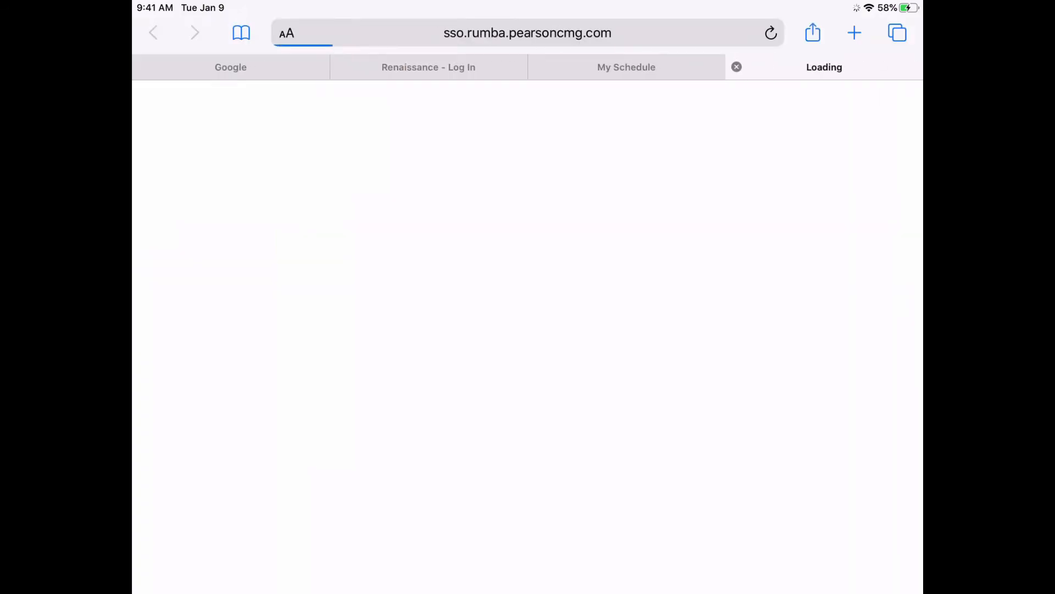